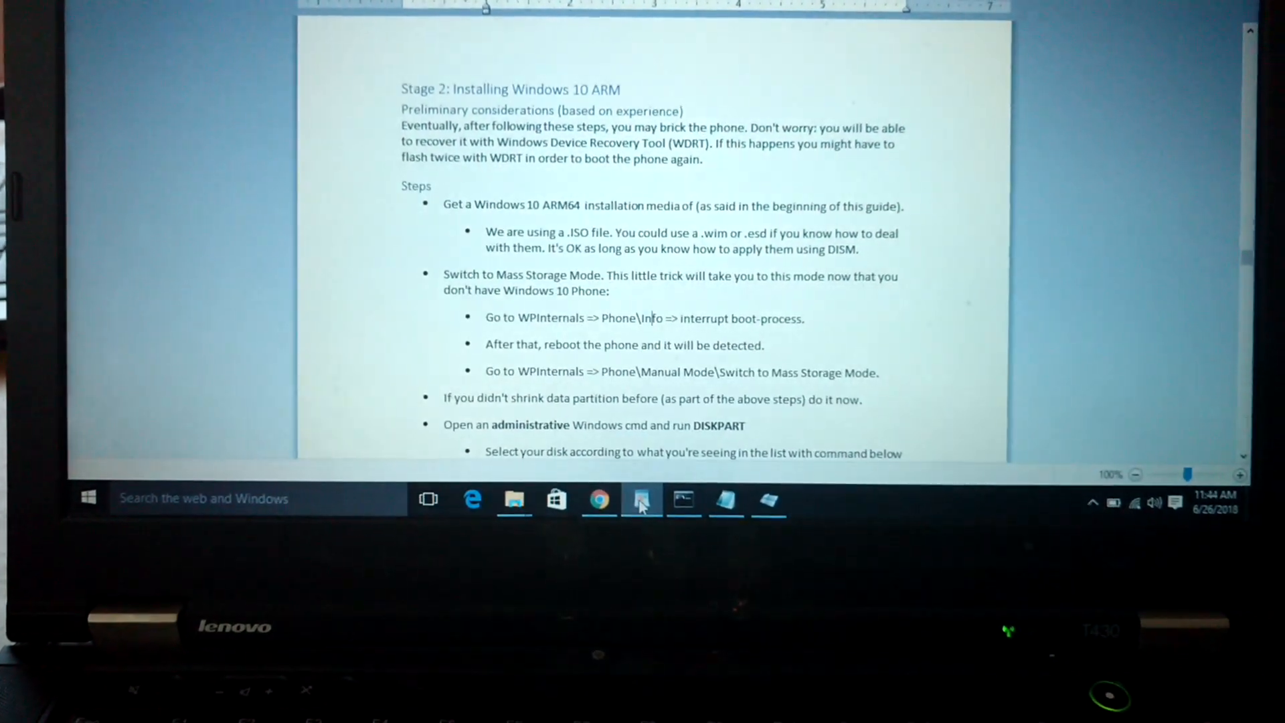
# Start DiskPart from the Command Prompt after reviewing the guide's partition commands.
pyautogui.scroll(-3)
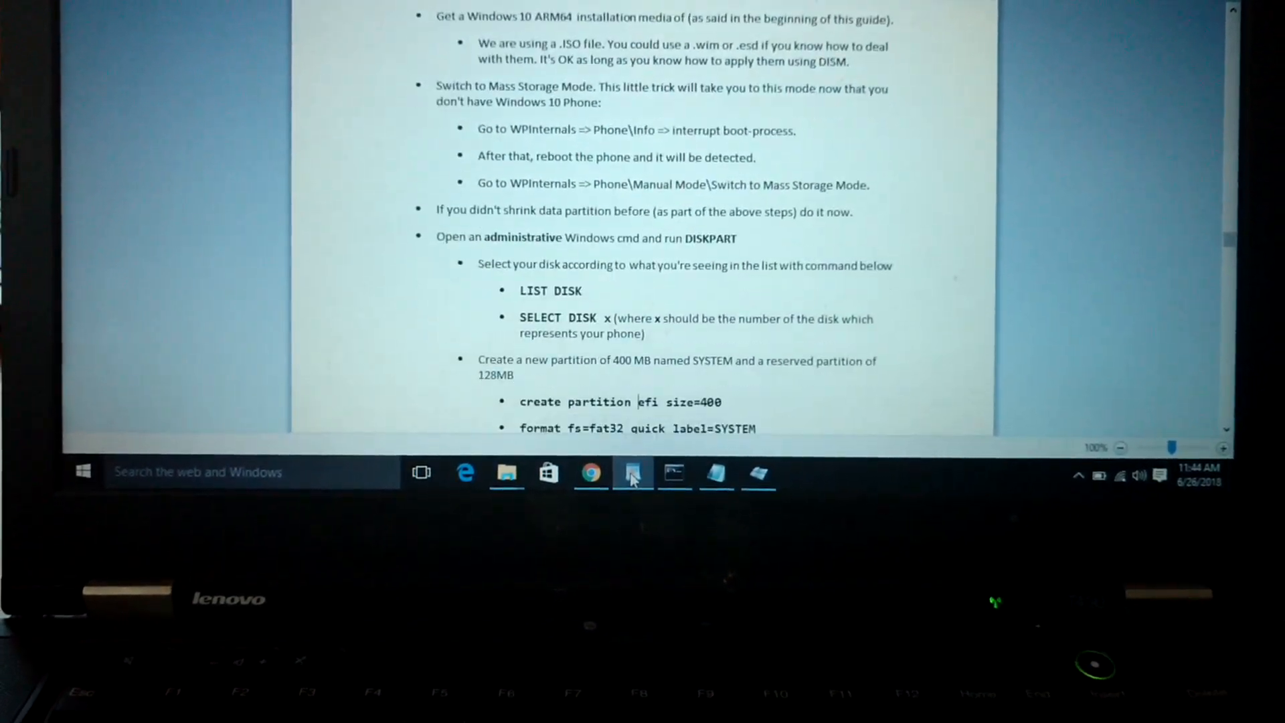
pyautogui.scroll(-3)
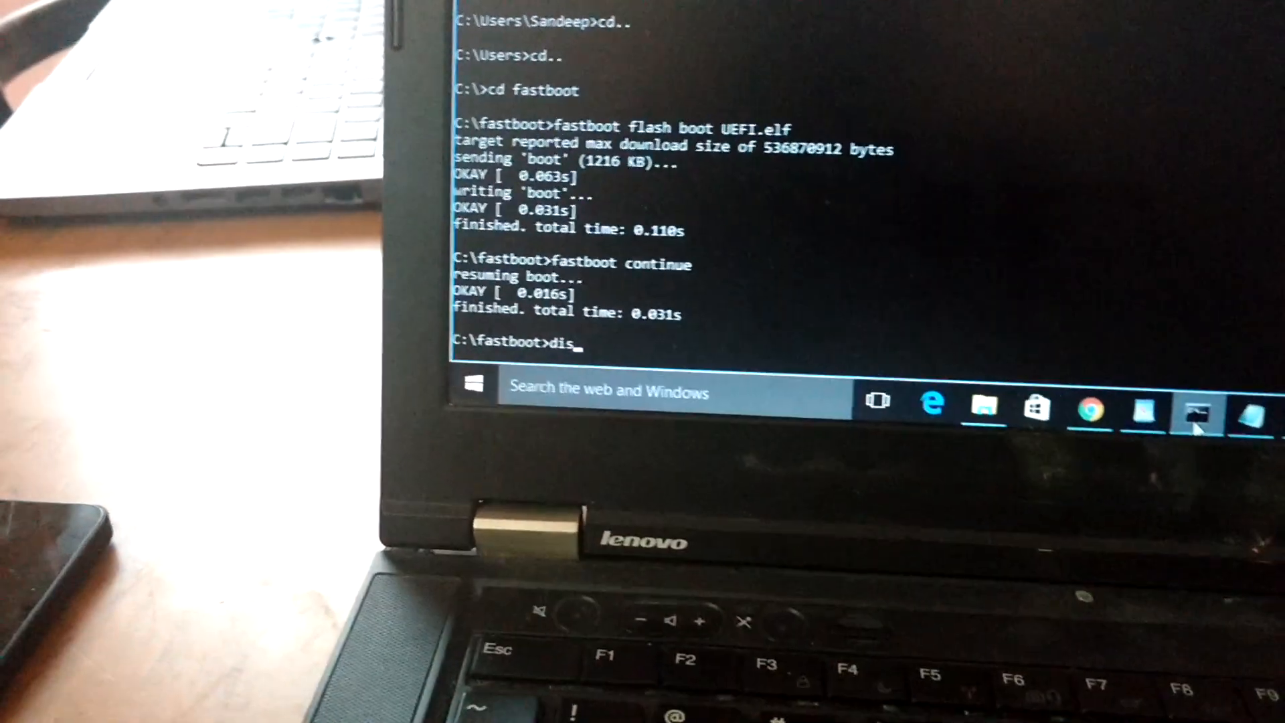
pyautogui.write('kpart')
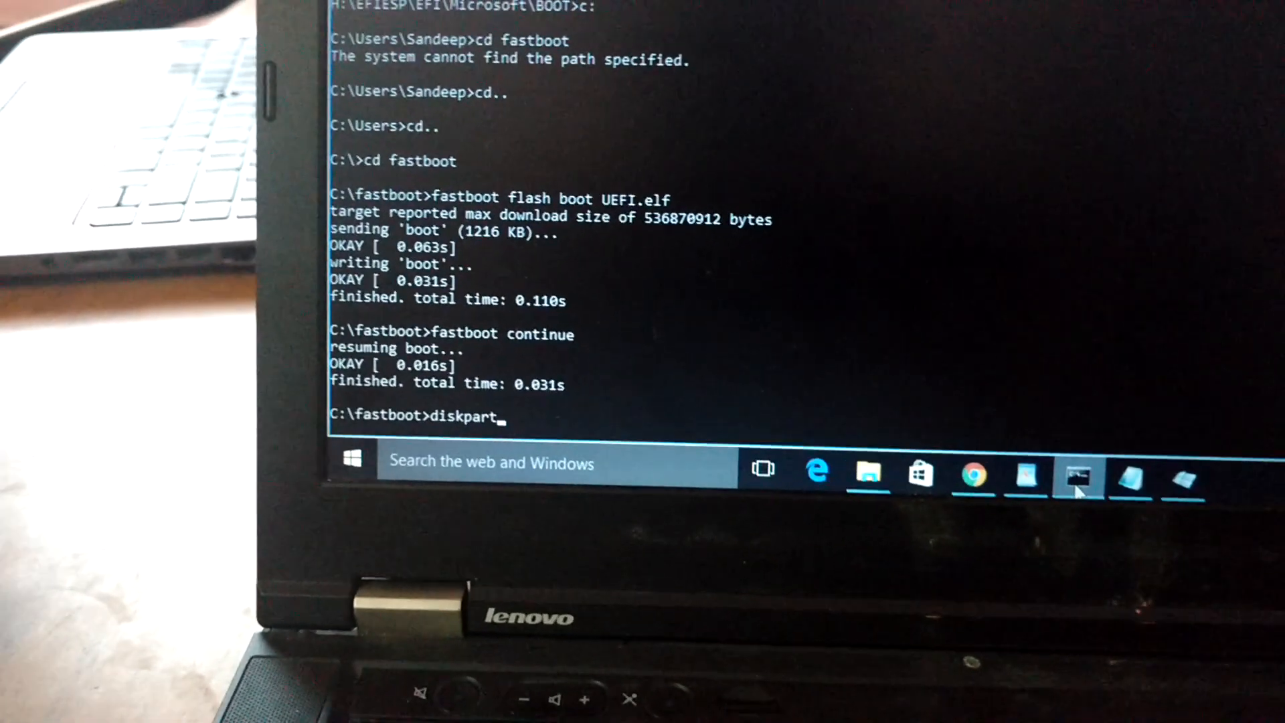
pyautogui.press('Return')
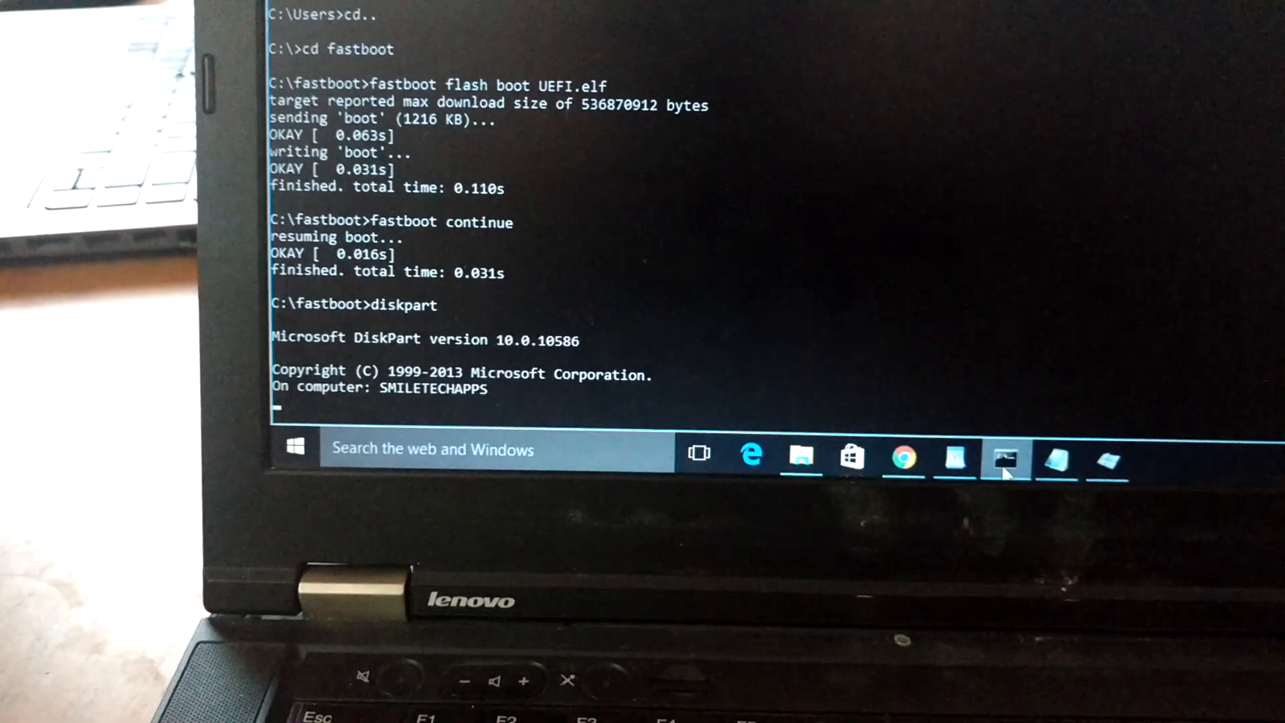
# List the disks (29 GB phone disk and 298 GB disk) and begin selecting the phone disk.
pyautogui.write('lis')
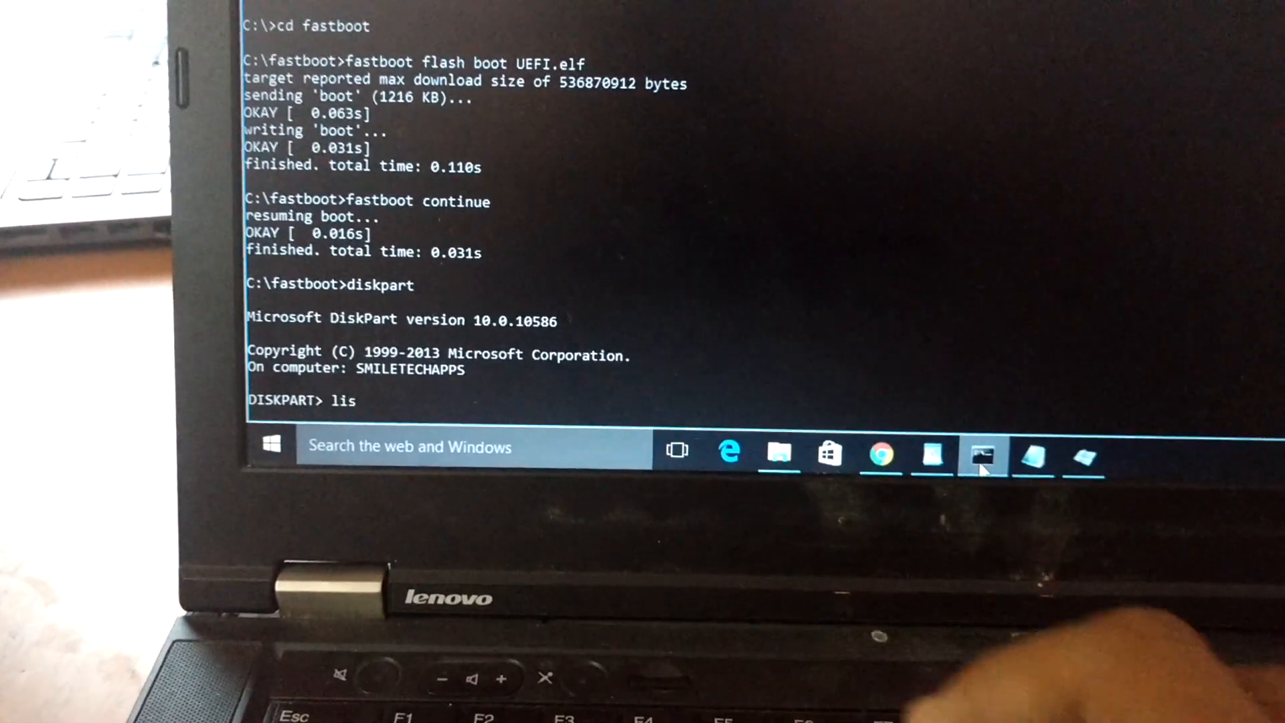
pyautogui.write('t disk')
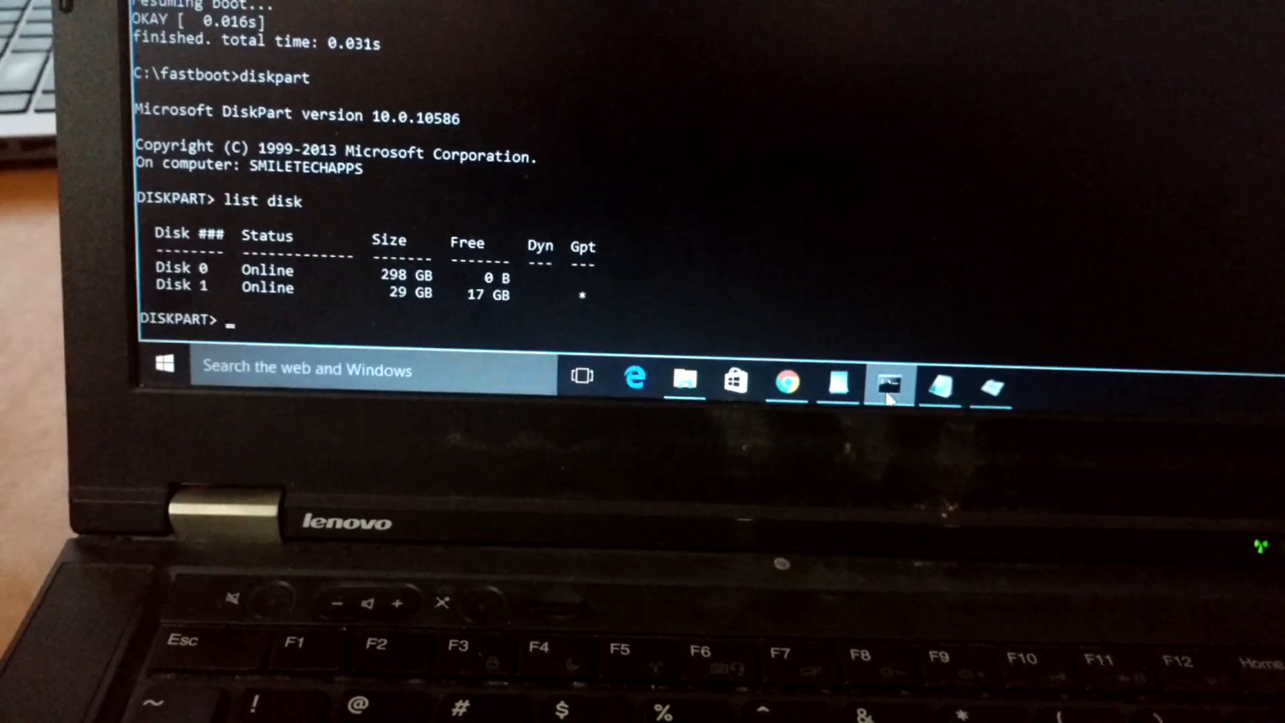
pyautogui.write('sel')
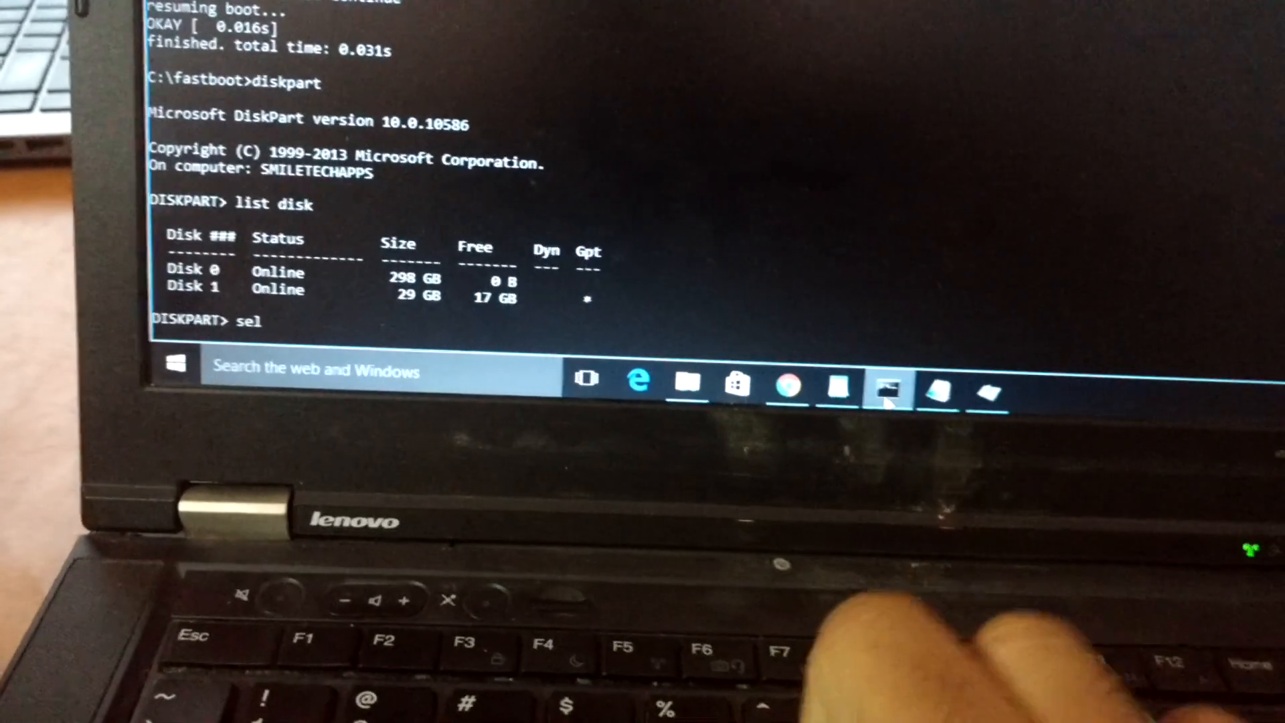
pyautogui.write('ect dis')
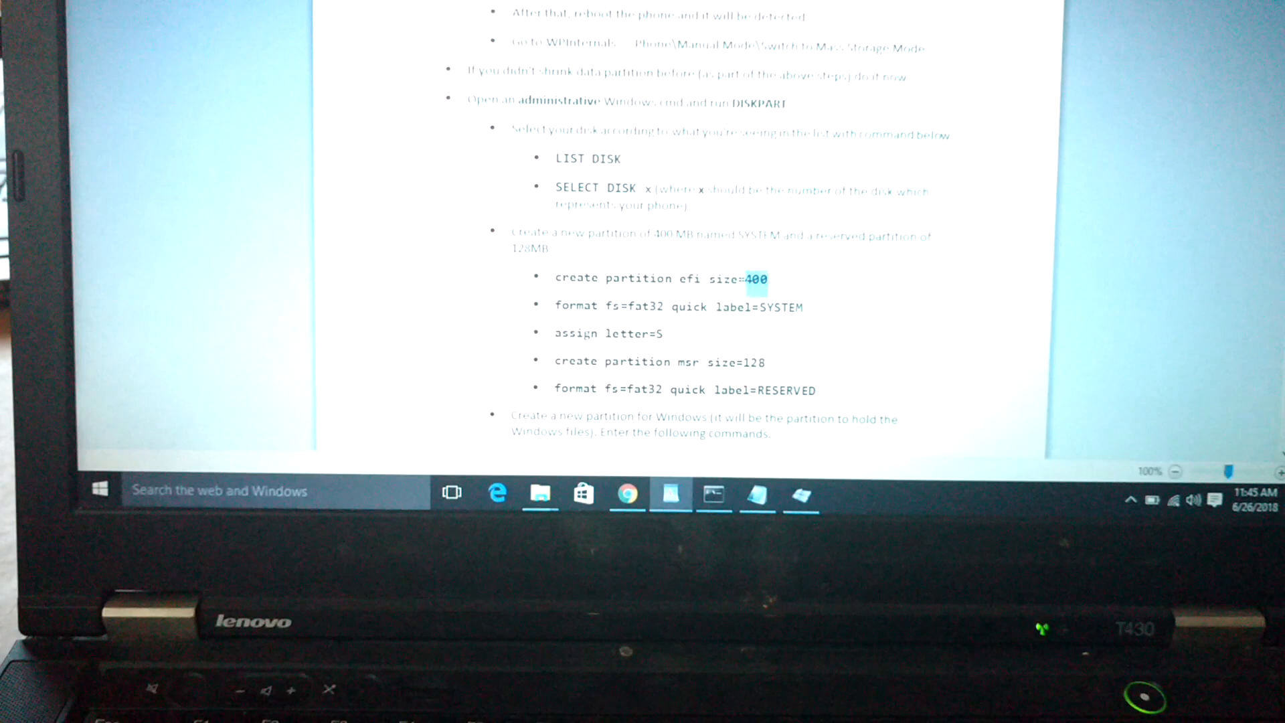
pyautogui.doubleClick(646, 260)
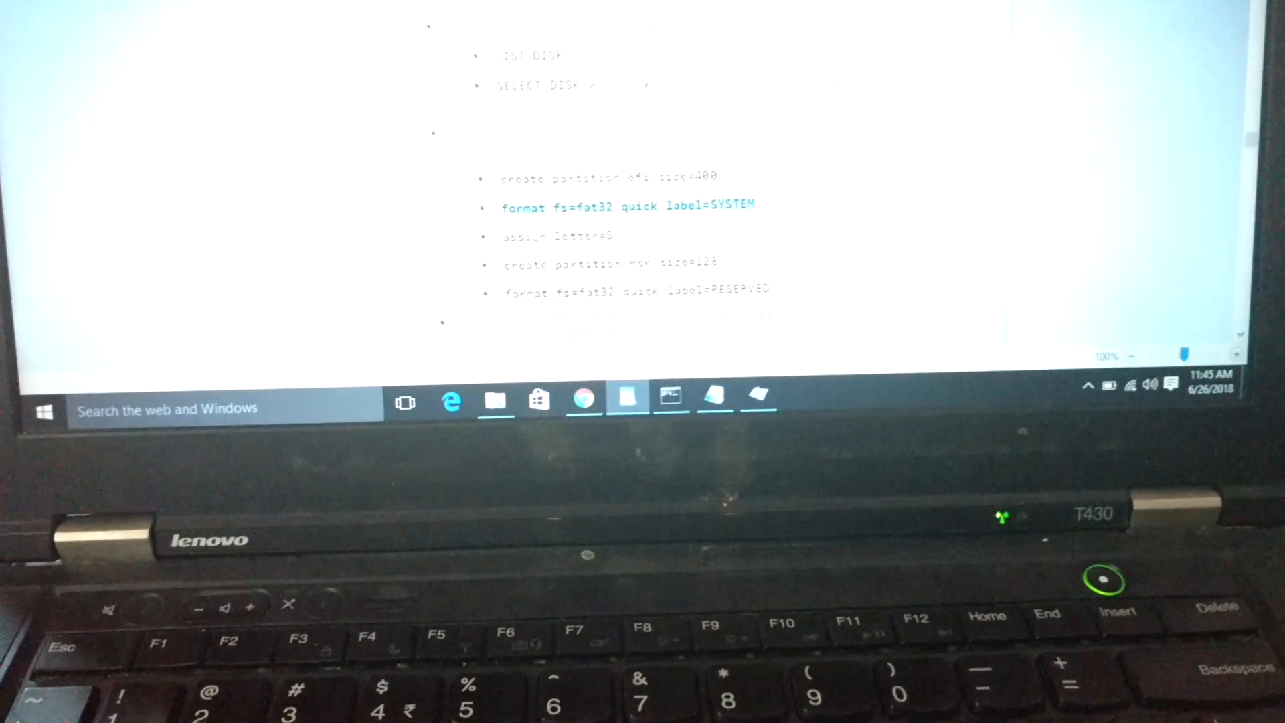
pyautogui.scroll(3)
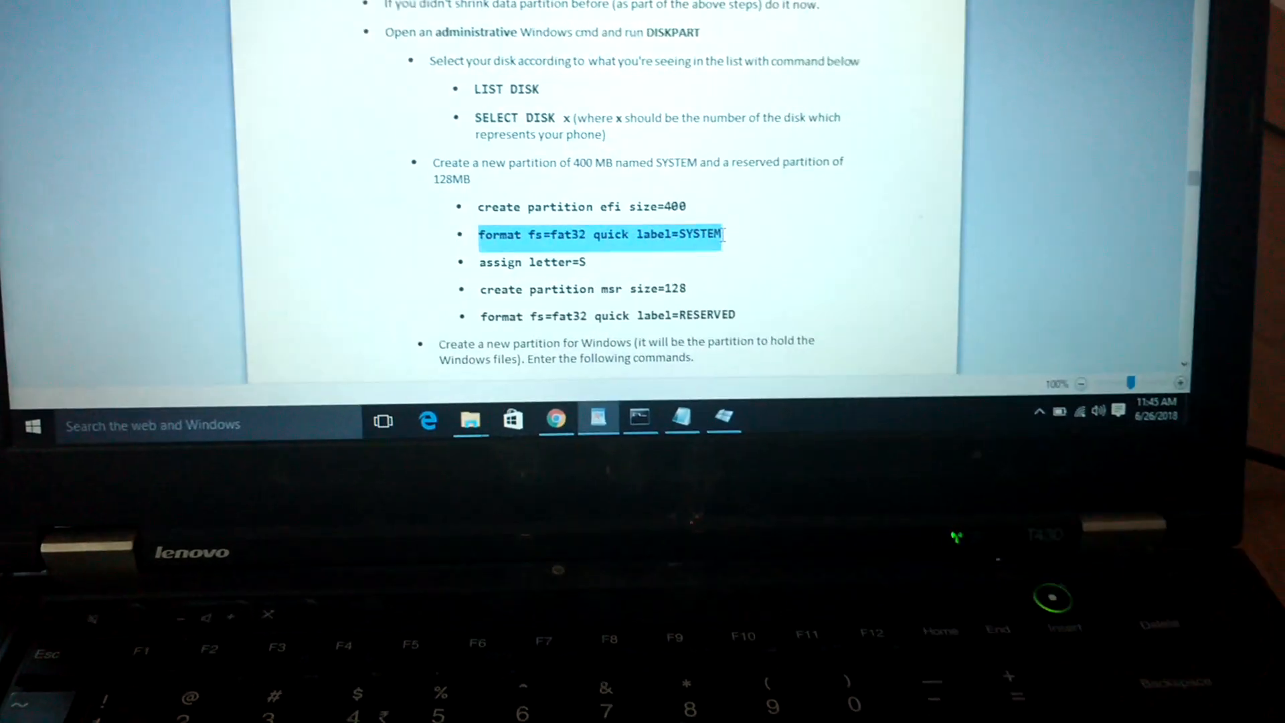
pyautogui.click(643, 413)
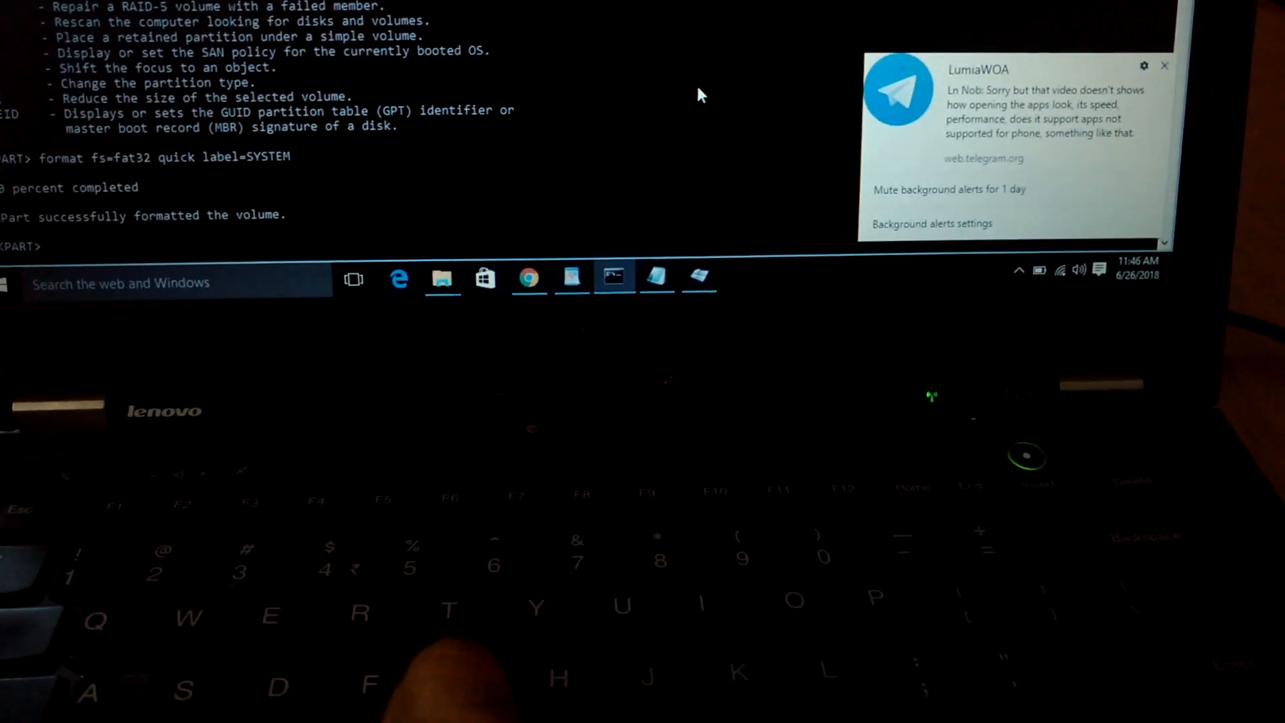
# Assign letter S to the SYSTEM volume and create a primary partition for Windows.
pyautogui.write('assign letter=S')
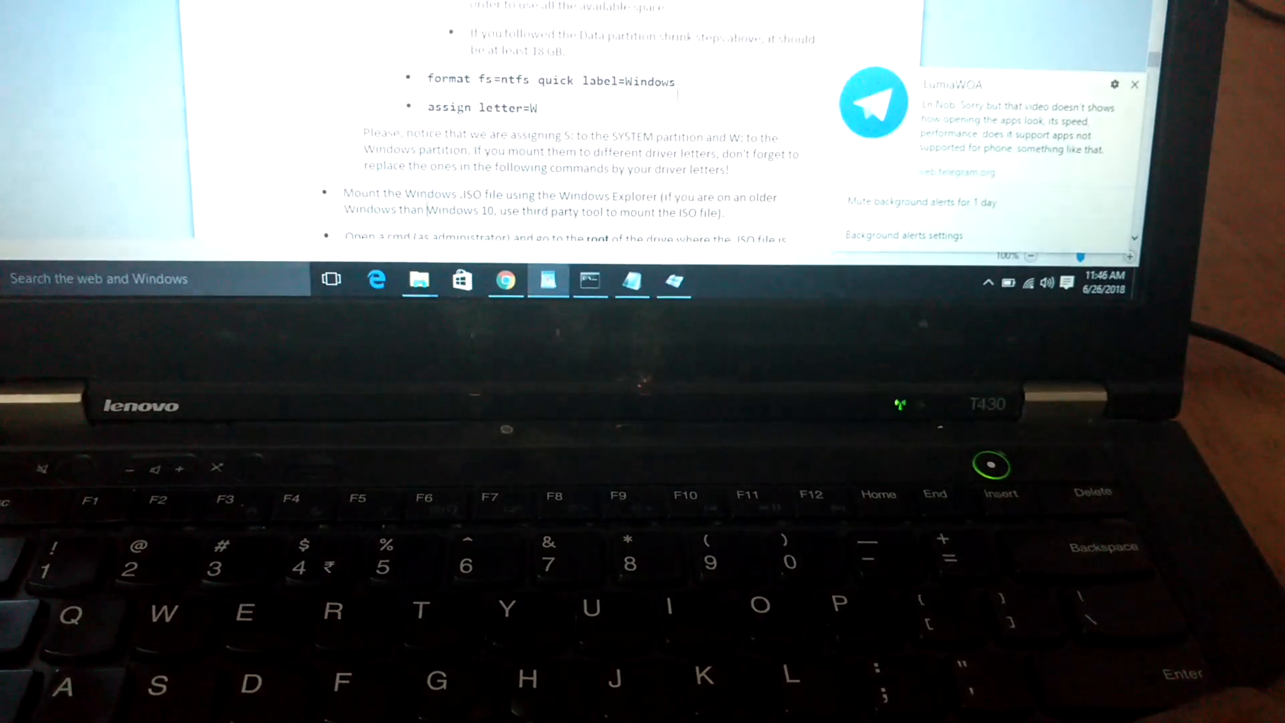
pyautogui.scroll(-3)
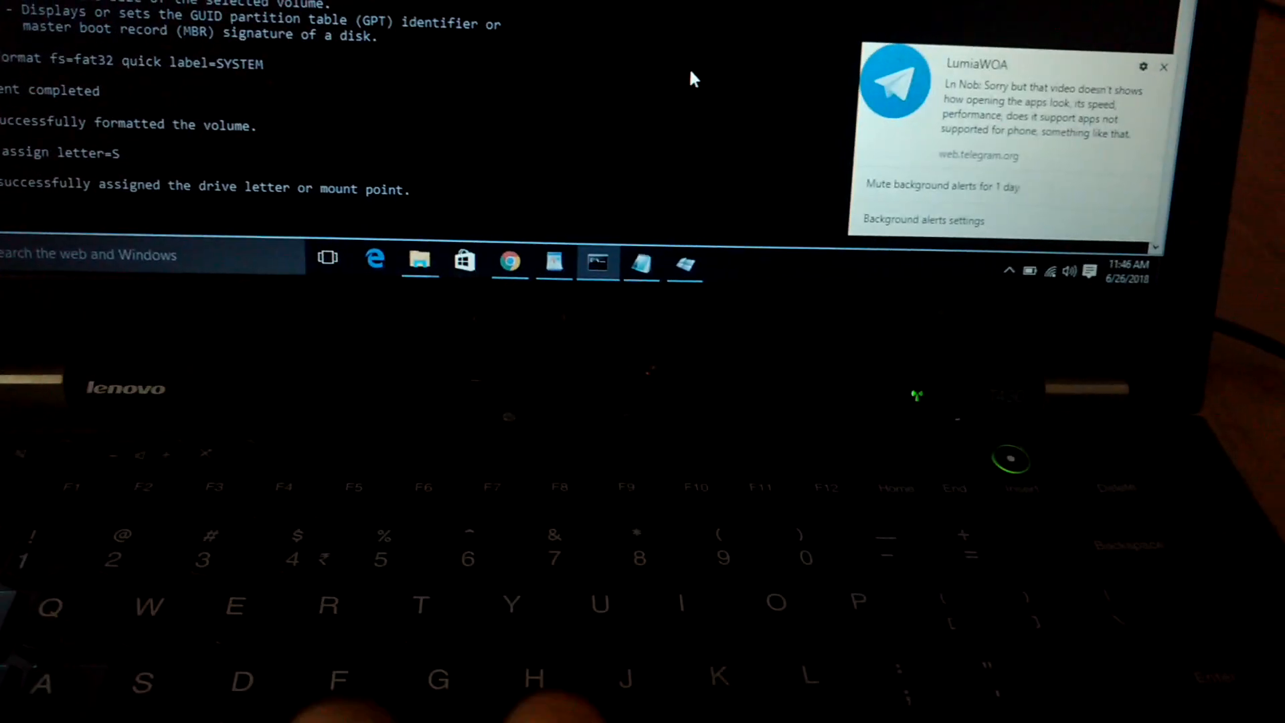
pyautogui.write('create partition primary')
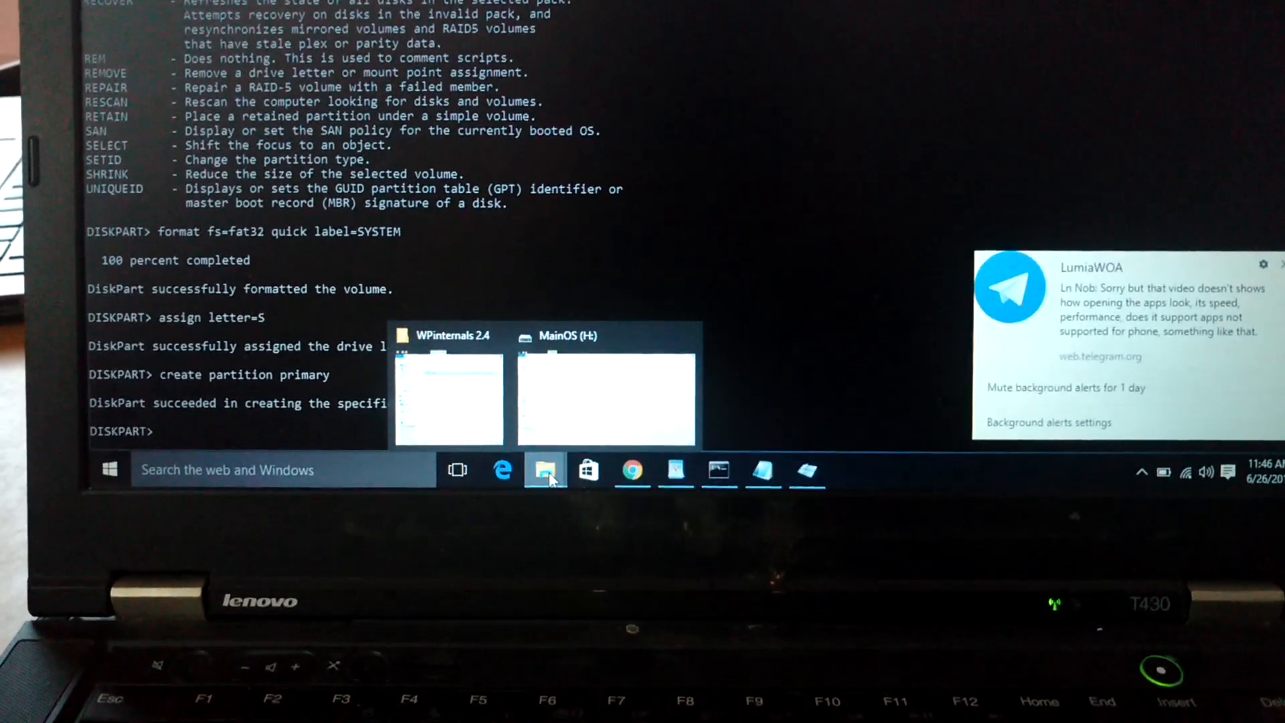
# Quick-format the new primary partition as NTFS labelled WIN_EMMC.
pyautogui.click(606, 398)
pyautogui.write('format fs=ntfs quick label=WIN_EMMC')
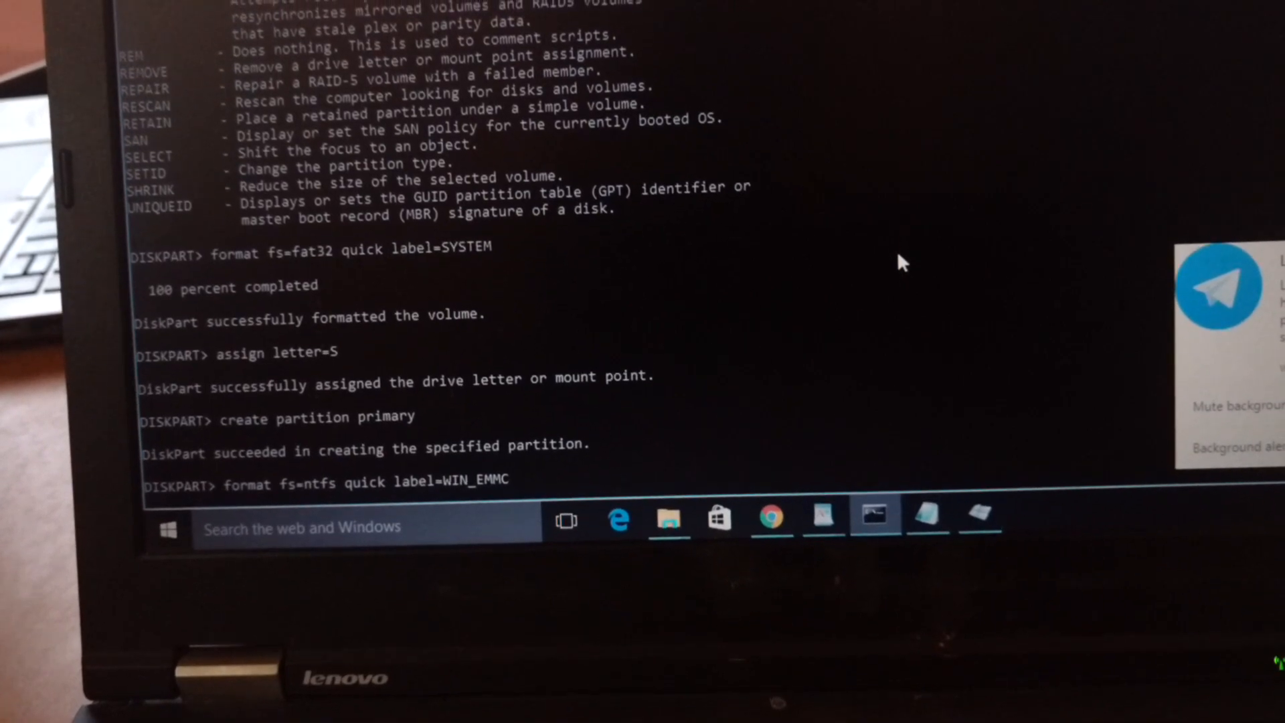
pyautogui.press('Return')
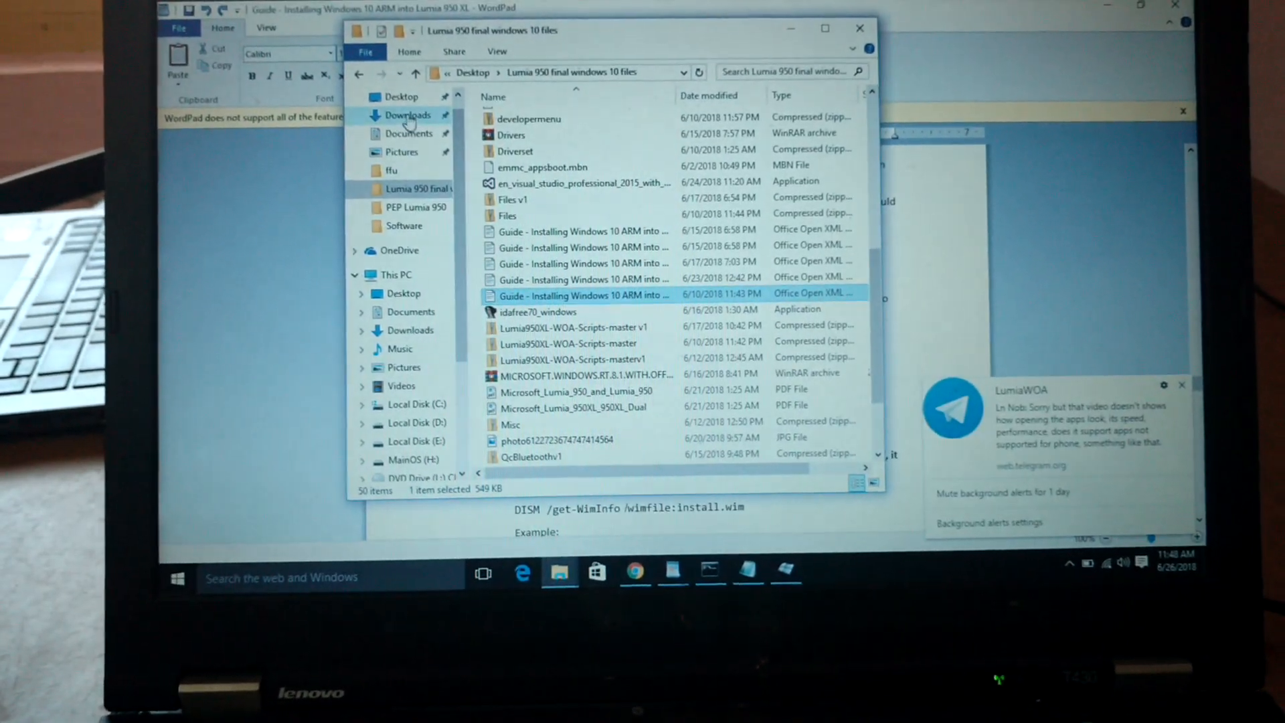
# Mount the Windows 10 ARM64 ISO from the Downloads arm64 build folder.
pyautogui.click(408, 115)
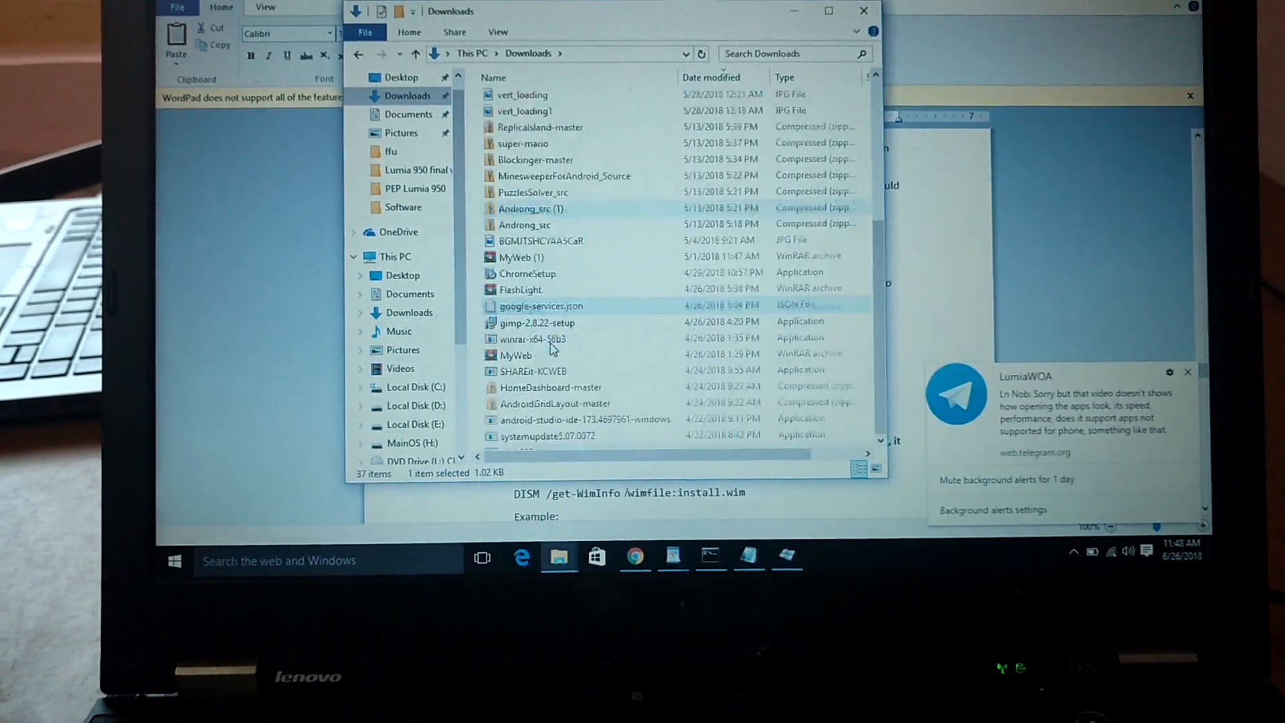
pyautogui.scroll(-3)
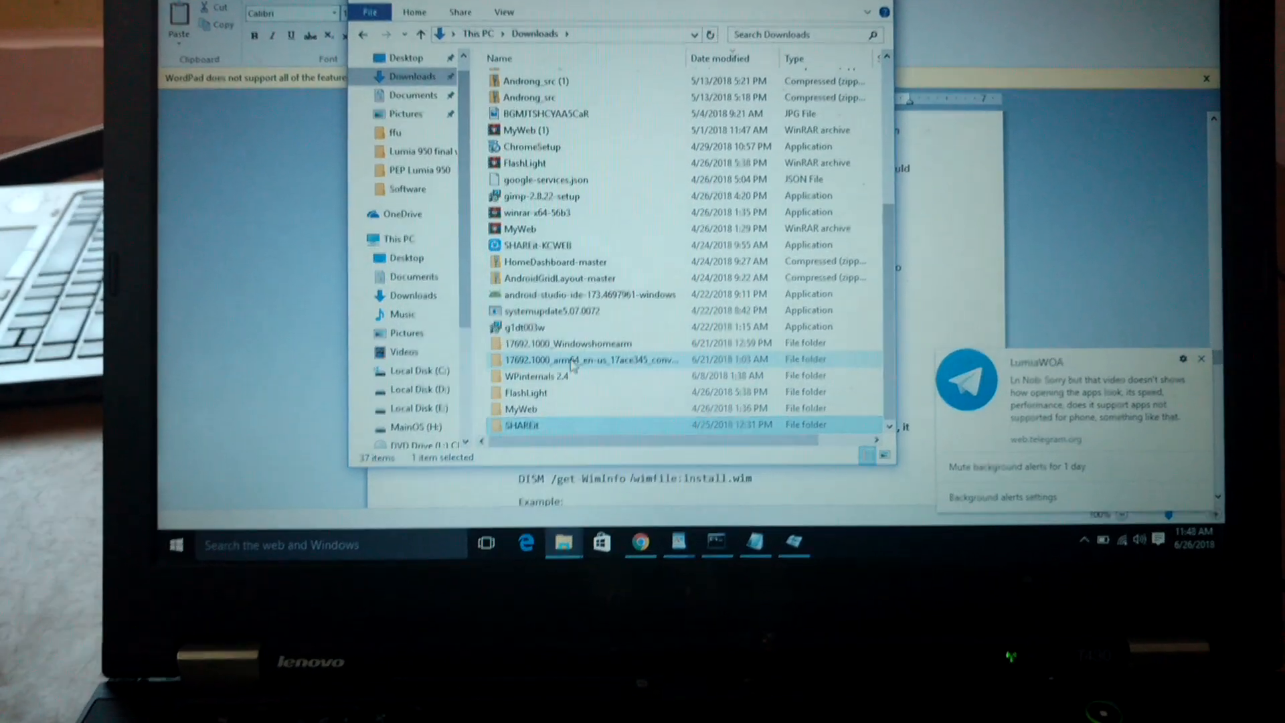
pyautogui.doubleClick(591, 360)
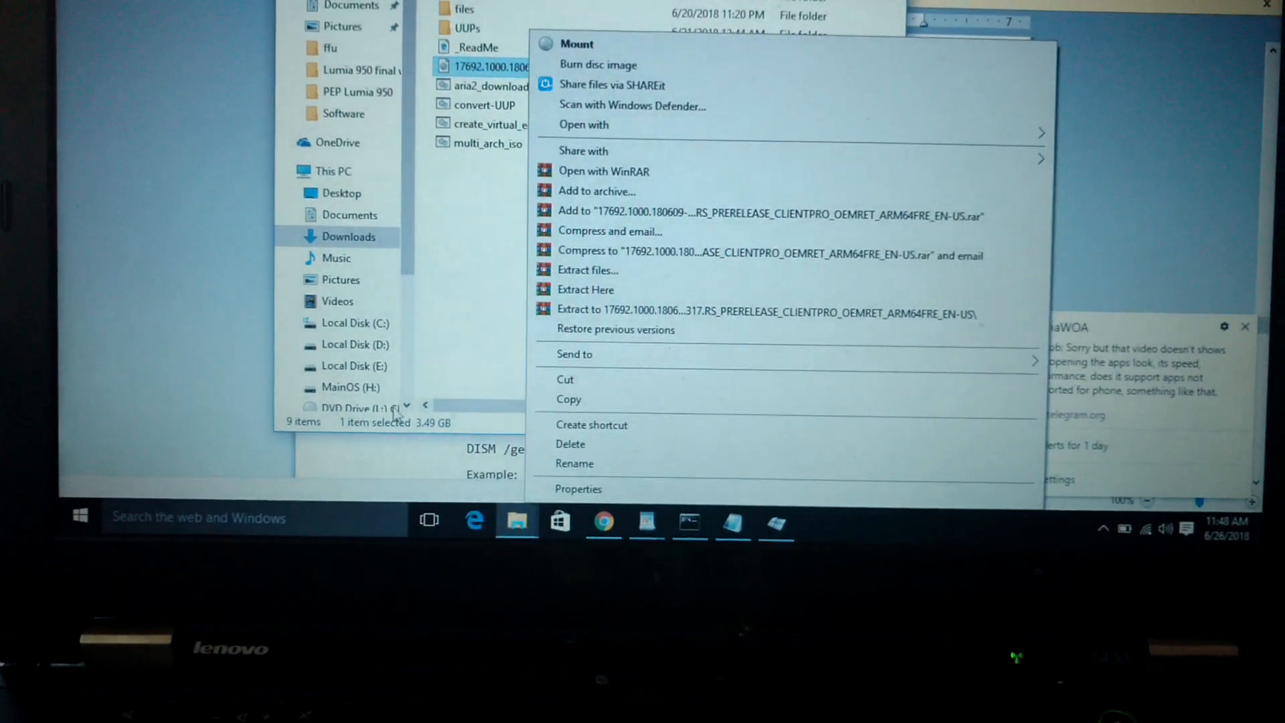
pyautogui.click(576, 43)
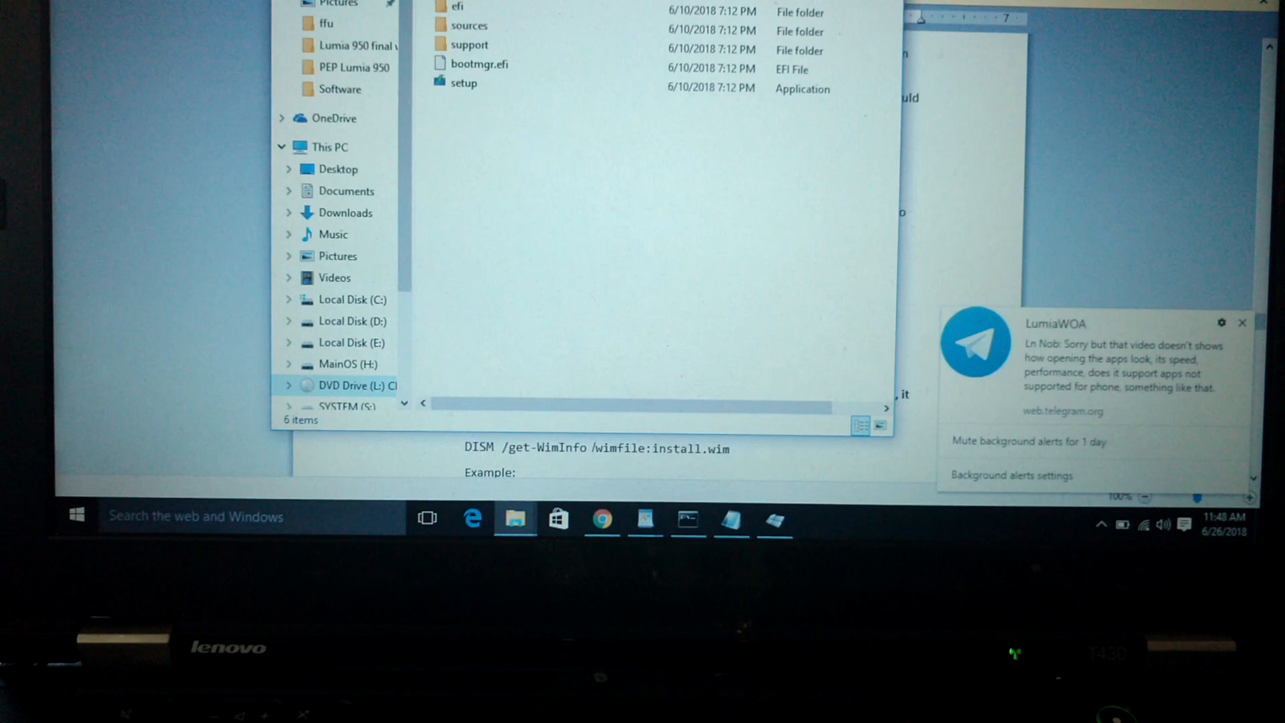
# Show This PC with the mounted L: DVD drive beside the SYSTEM S: and WIN_EMMC W: drives.
pyautogui.click(328, 147)
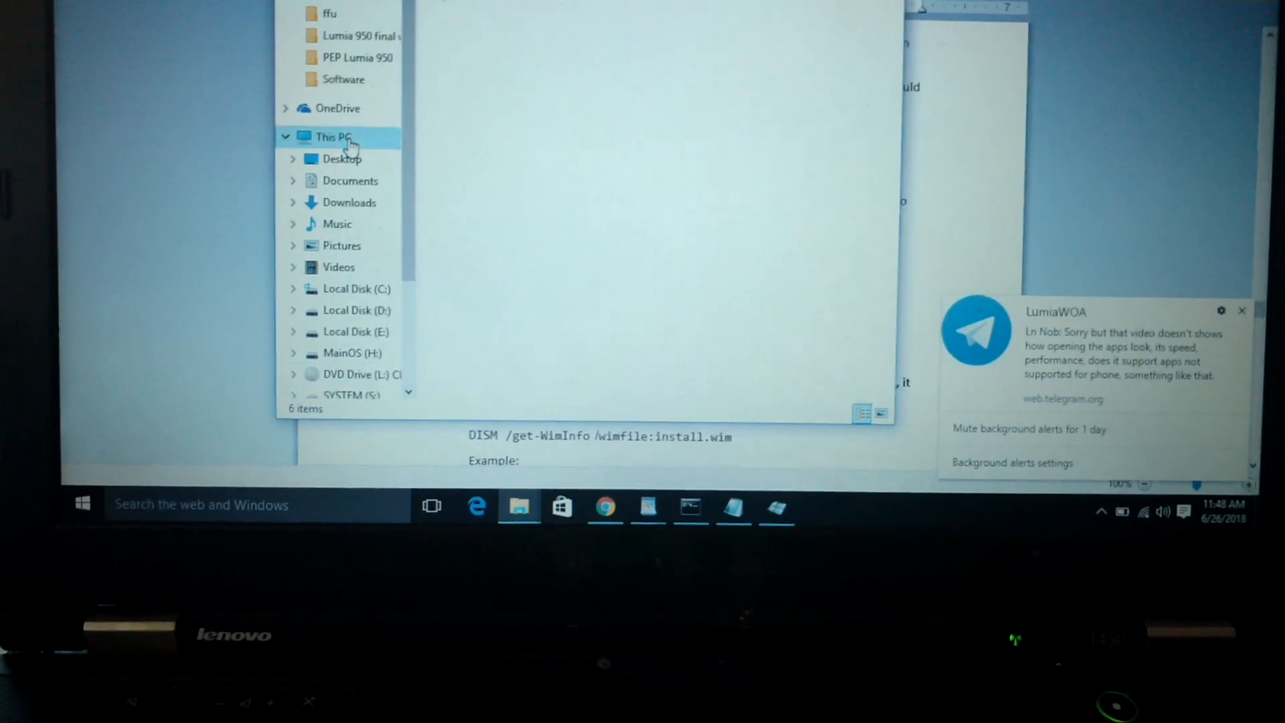
pyautogui.click(328, 136)
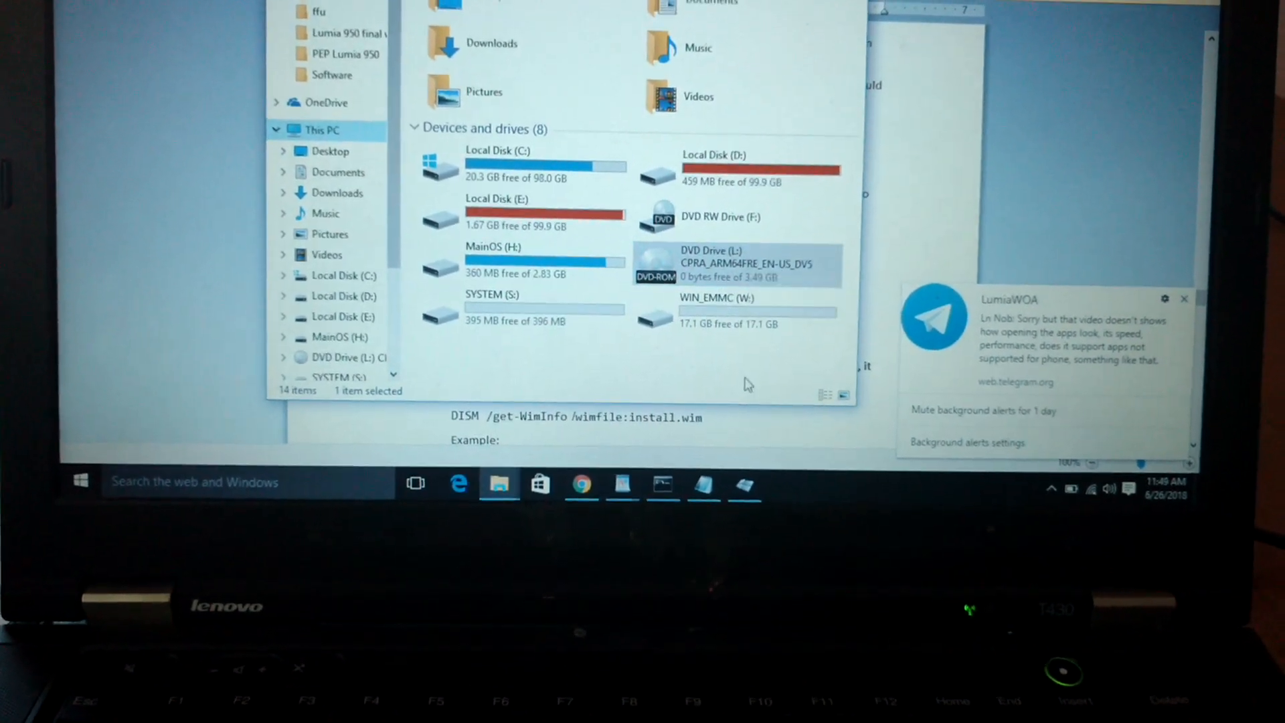
pyautogui.click(704, 483)
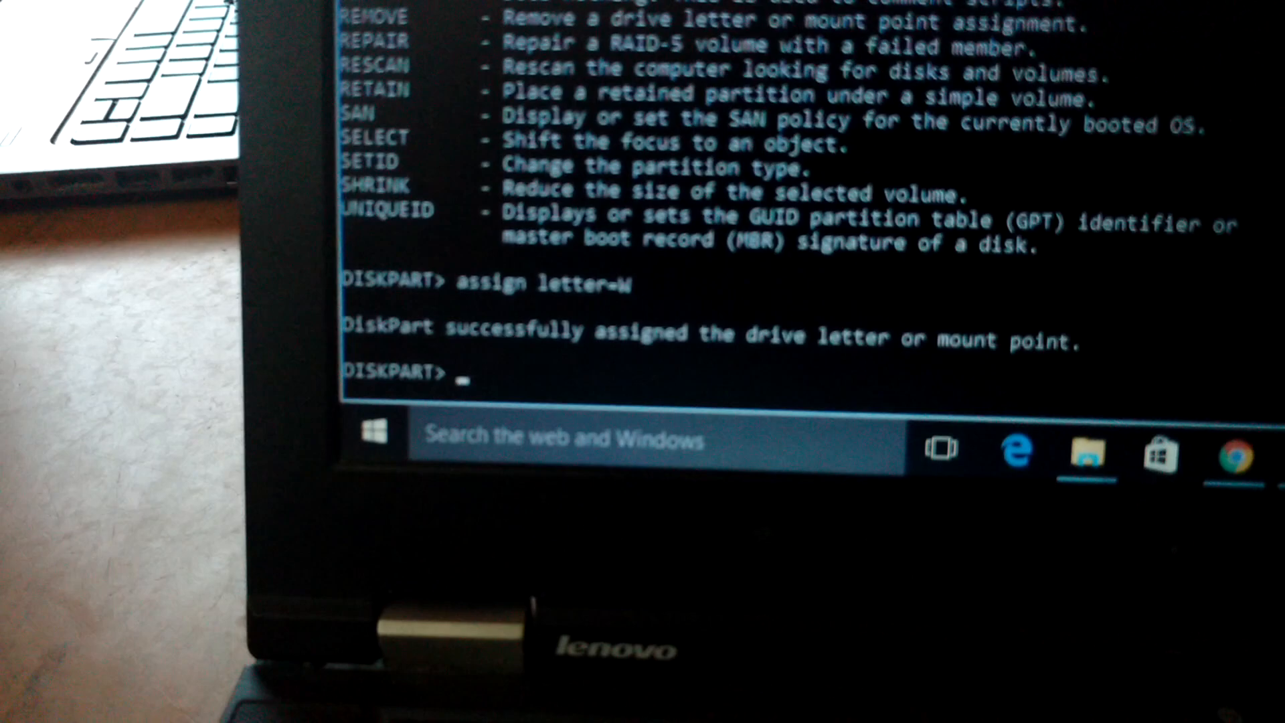
# Exit DiskPart and change directory to C:\Windows\System32.
pyautogui.write('DISM /Apply-Image /ImageFile:L:\\sources\\install.wim /Index:1 /ApplyDir:W:\\')
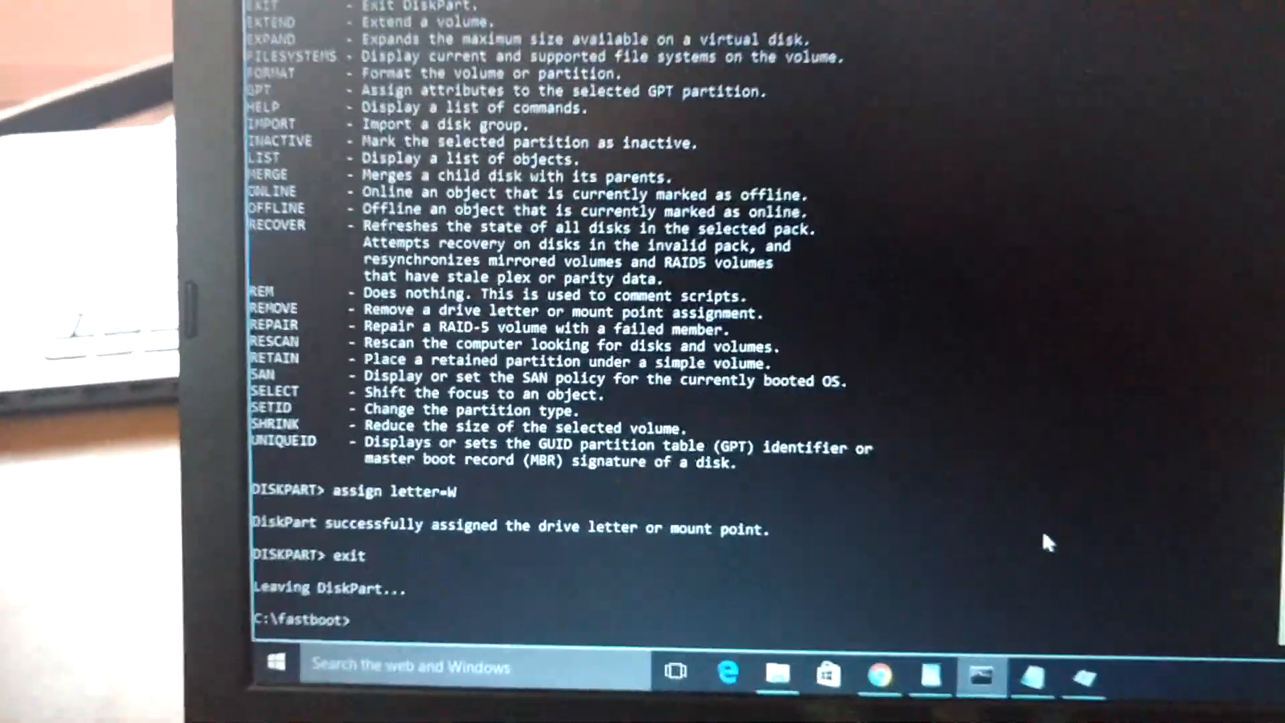
pyautogui.write('cd..')
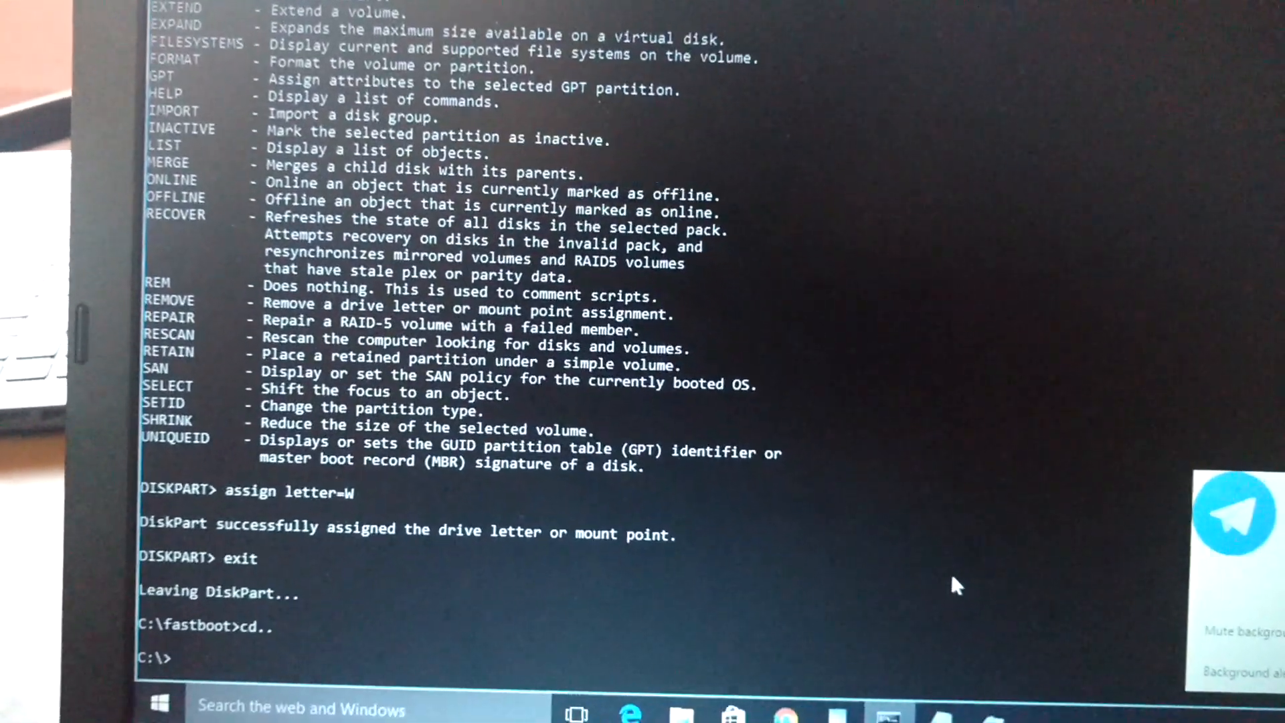
pyautogui.write('cd windows')
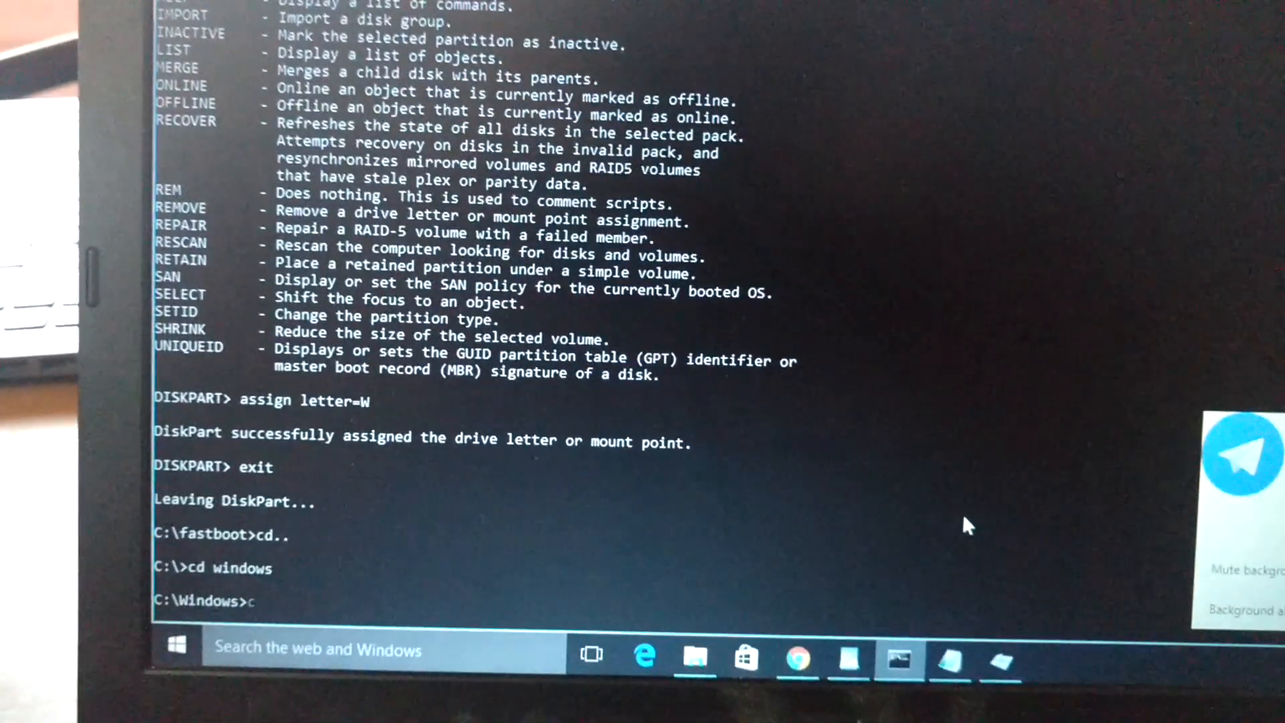
pyautogui.write('cd system32')
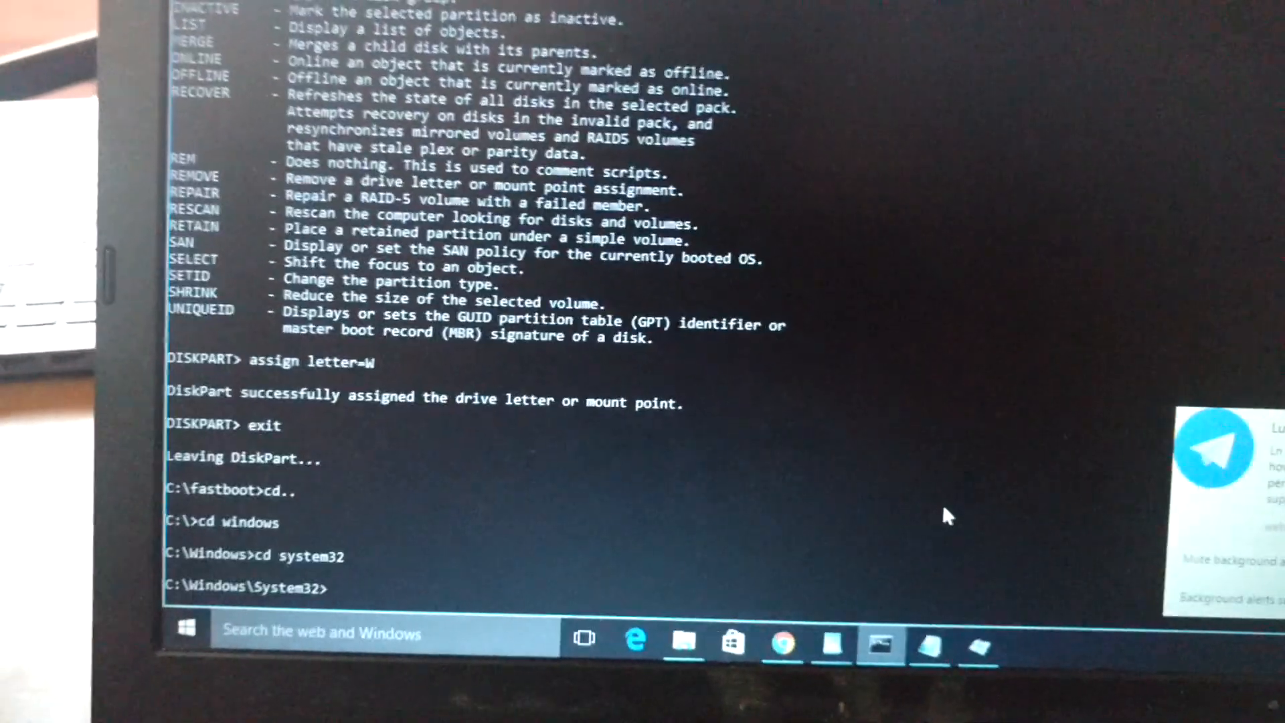
# Run DISM /Apply-Image with L:\sources\install.wim Index 1 onto W:\.
pyautogui.write('DISM /Apply-Image /ImageFile:L:\\sources\\install.wim /Index:1 /ApplyDir:W:\\')
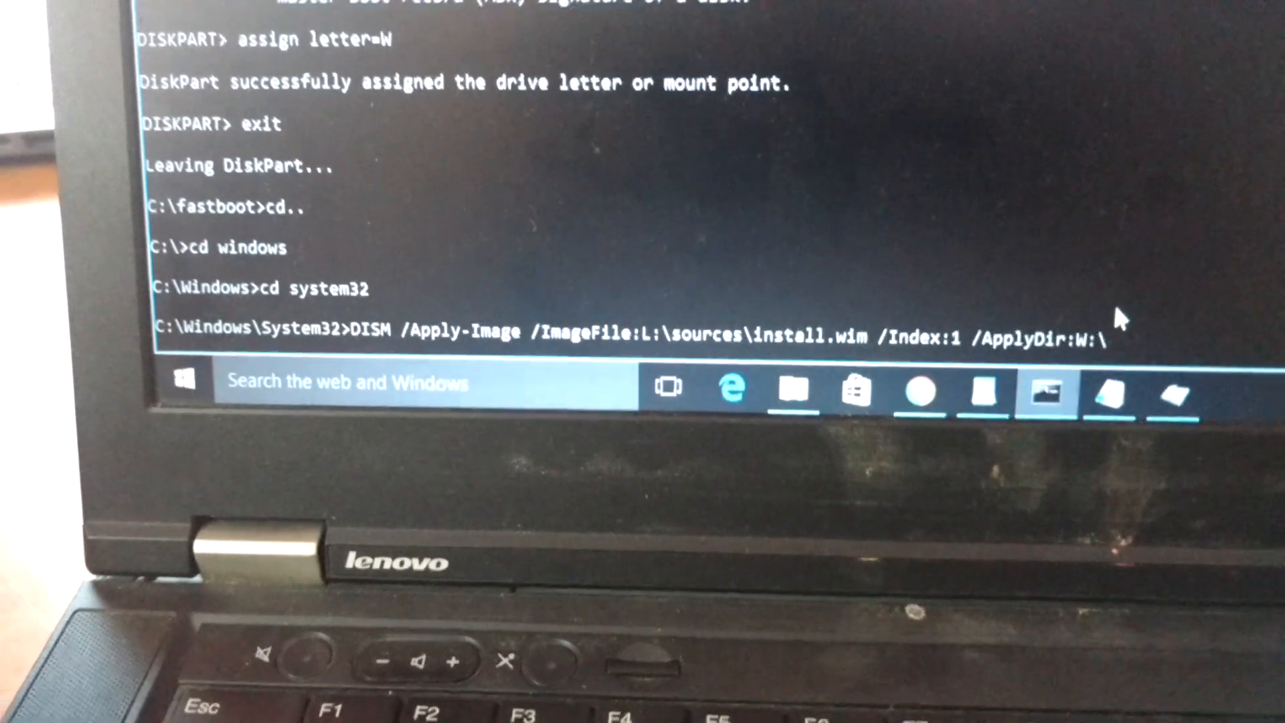
pyautogui.press('Return')
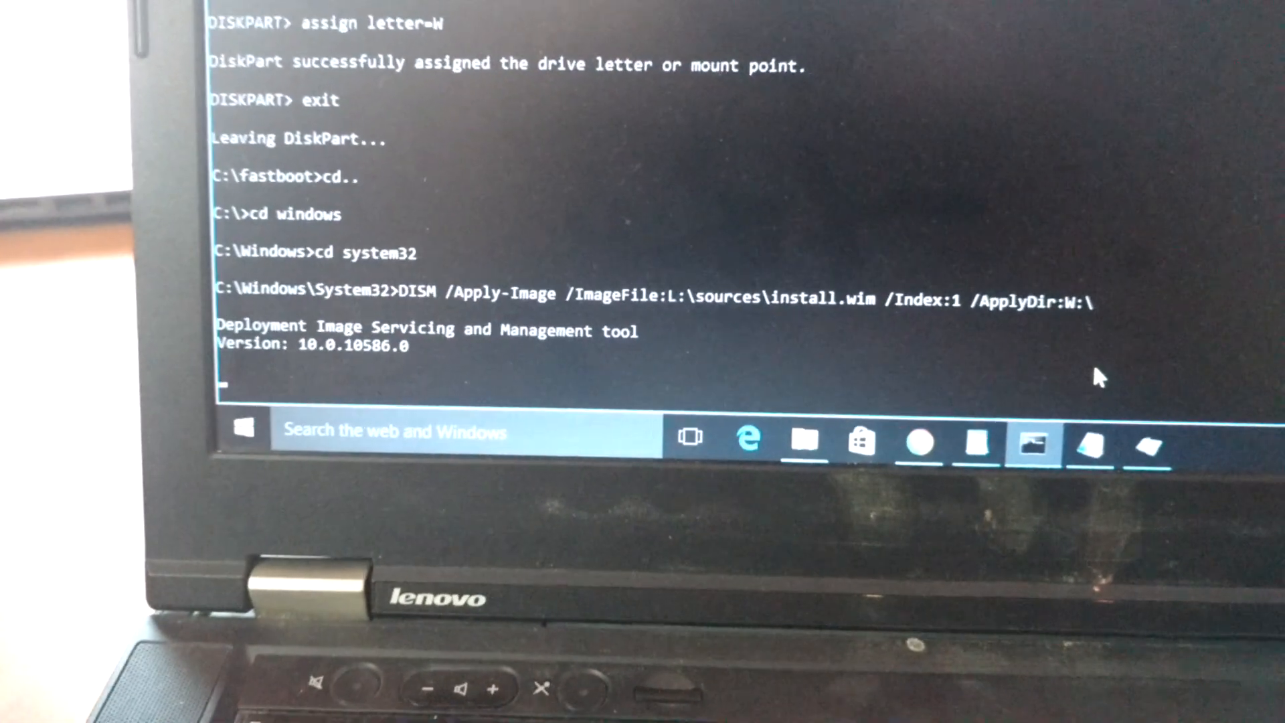